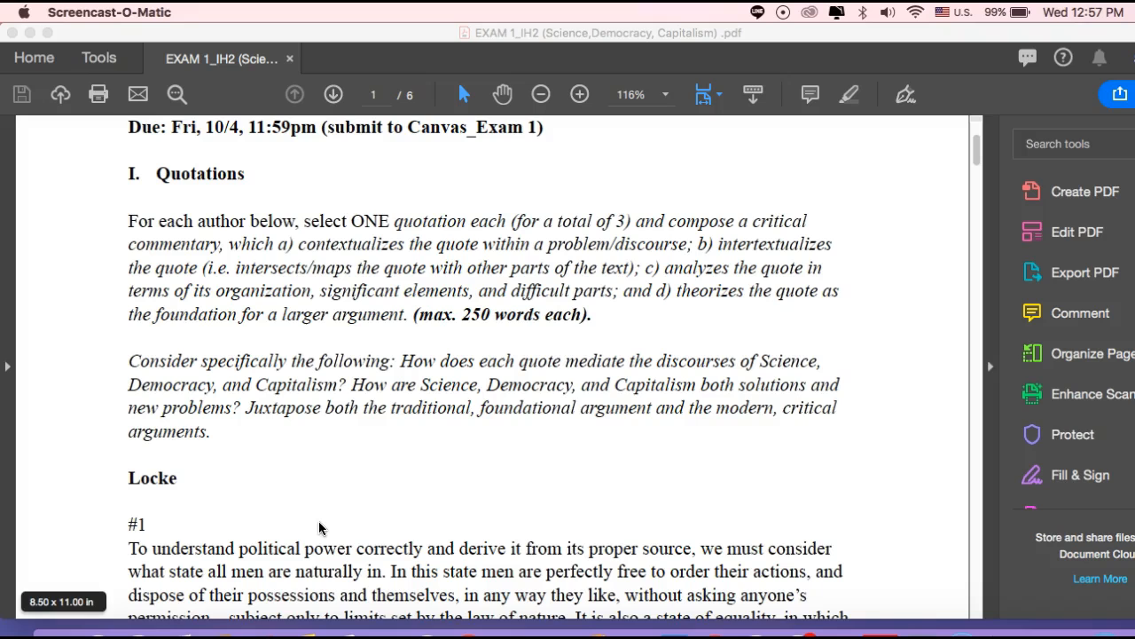
{"action": "scroll", "scroll_direction": "down", "scroll_amount": 3}
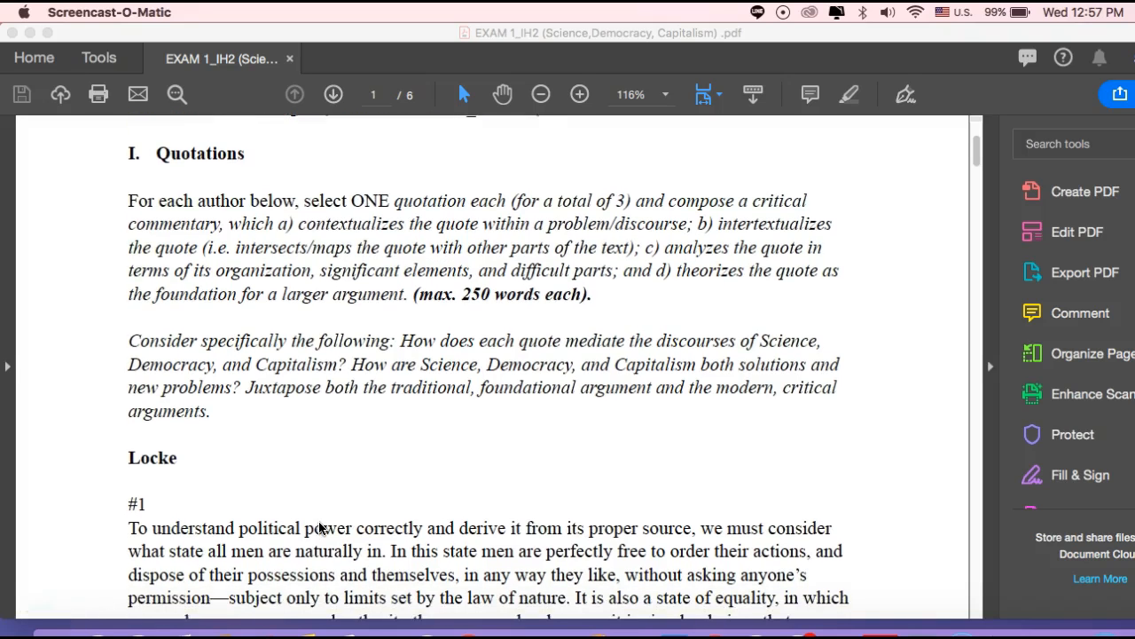
{"action": "scroll", "scroll_direction": "down", "scroll_amount": 3}
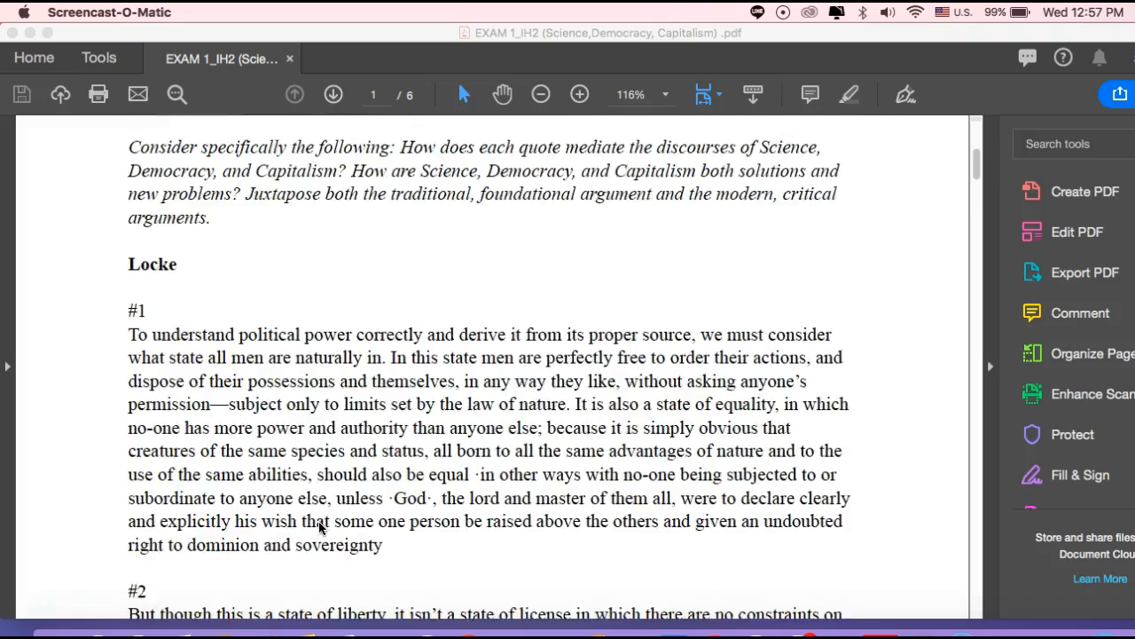
{"action": "scroll", "scroll_direction": "down", "scroll_amount": 3}
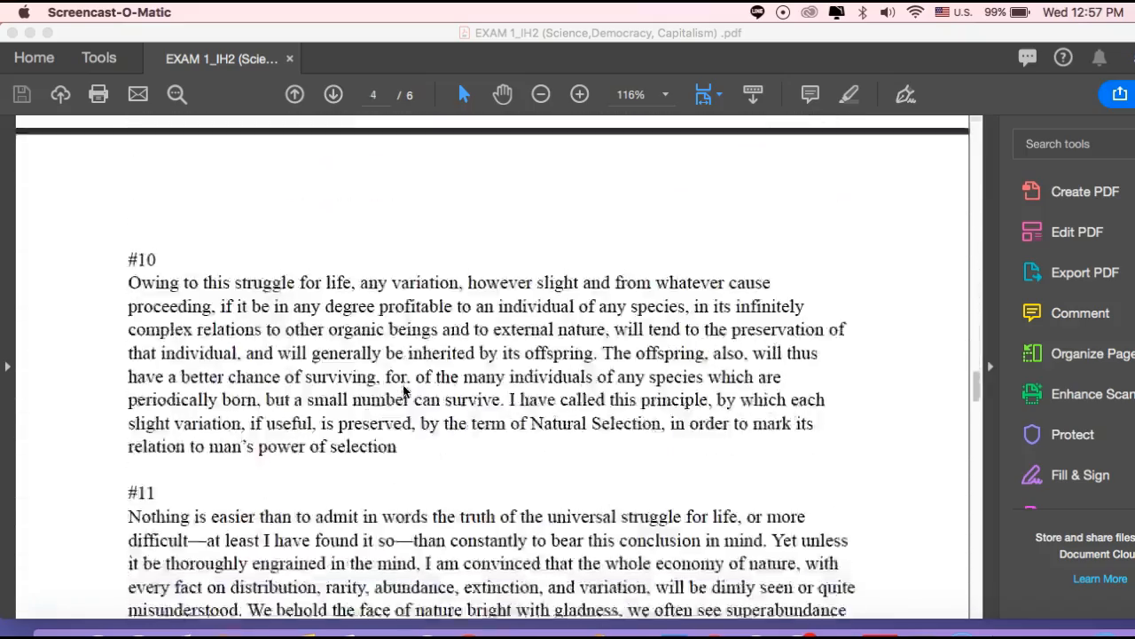
{"action": "scroll", "scroll_direction": "down", "scroll_amount": 3}
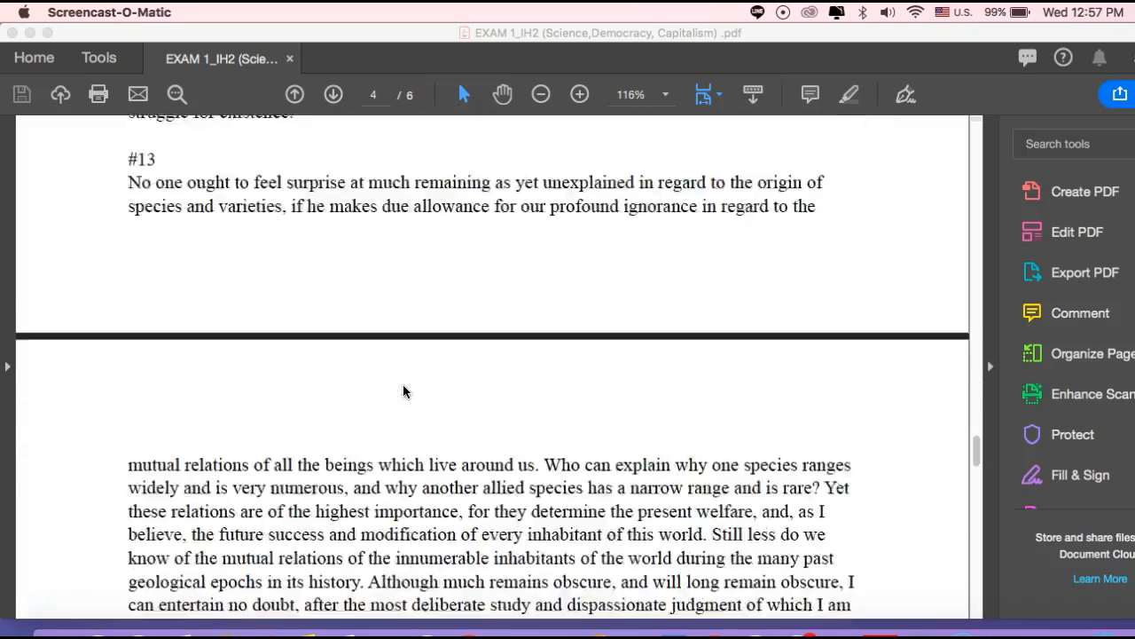
{"action": "scroll", "scroll_direction": "down", "scroll_amount": 3}
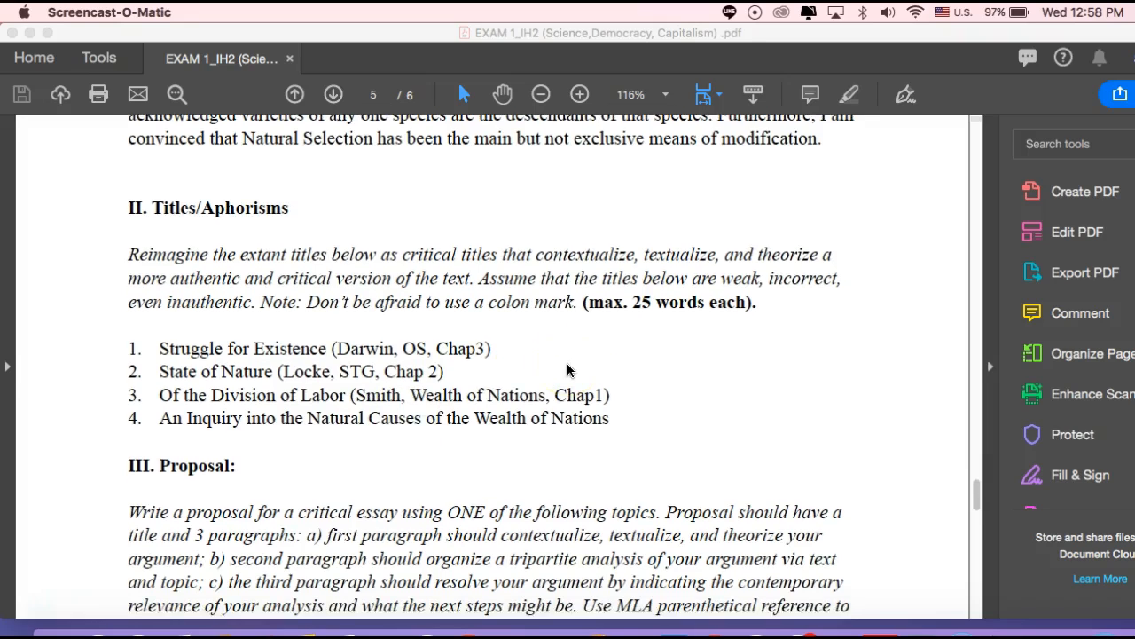
{"action": "scroll", "scroll_direction": "down", "scroll_amount": 3}
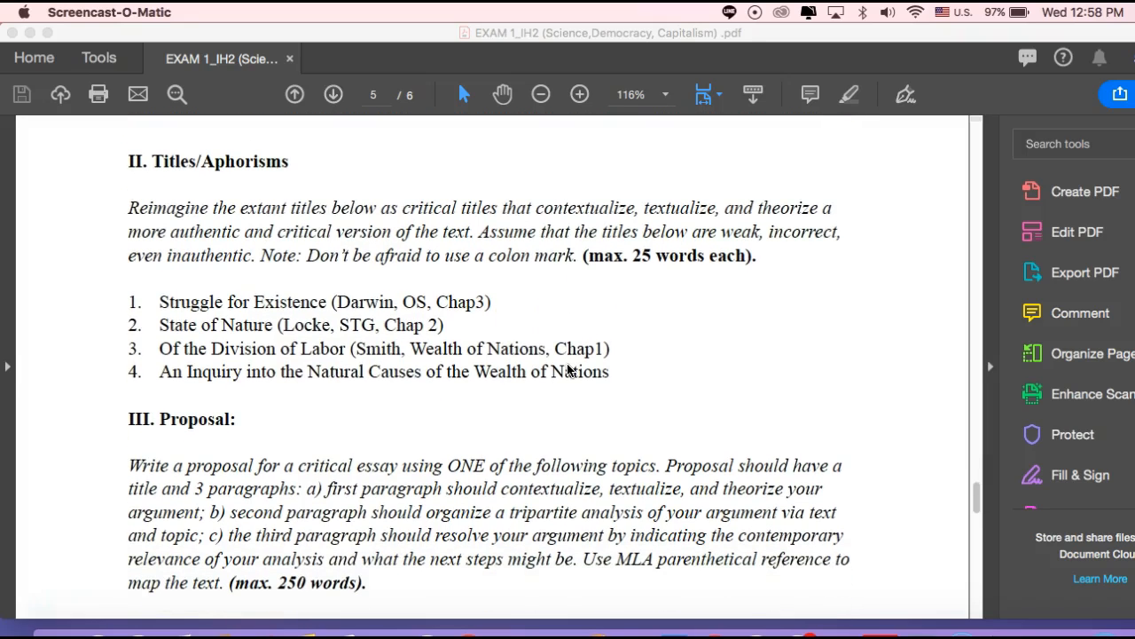
{"action": "scroll", "scroll_direction": "down", "scroll_amount": 3}
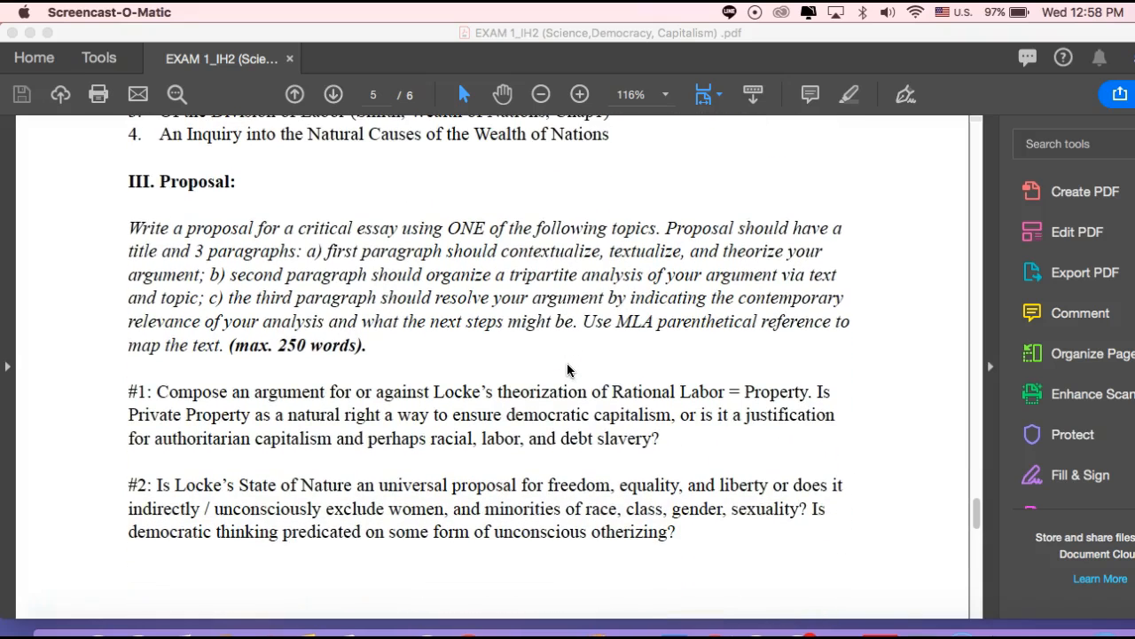
{"action": "scroll", "scroll_direction": "down", "scroll_amount": 3}
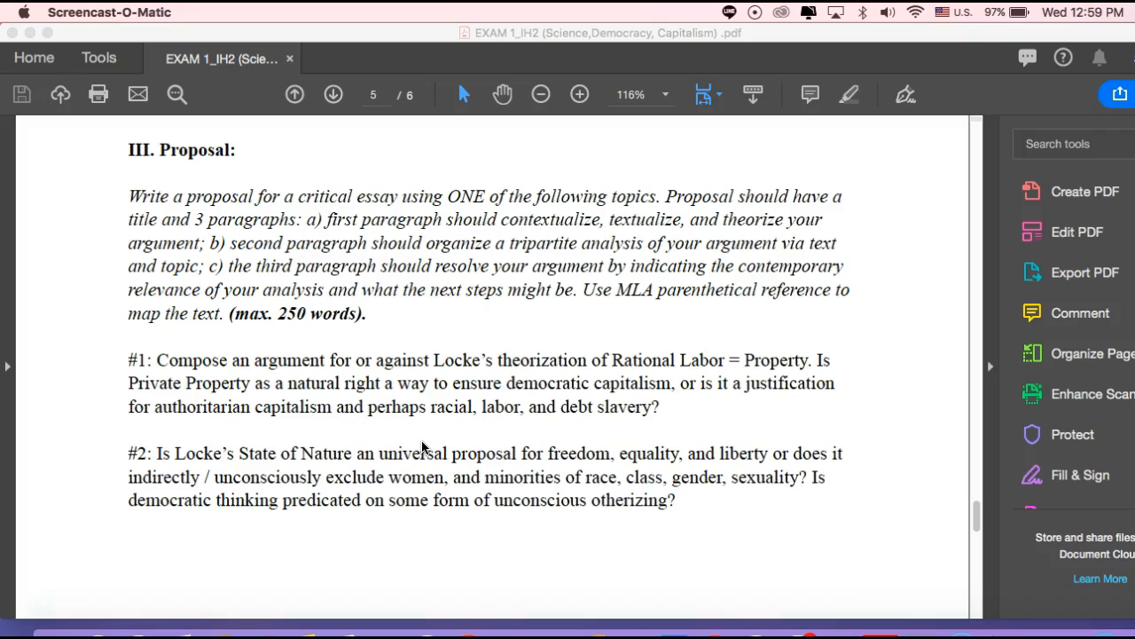
{"action": "scroll", "scroll_direction": "down", "scroll_amount": 3}
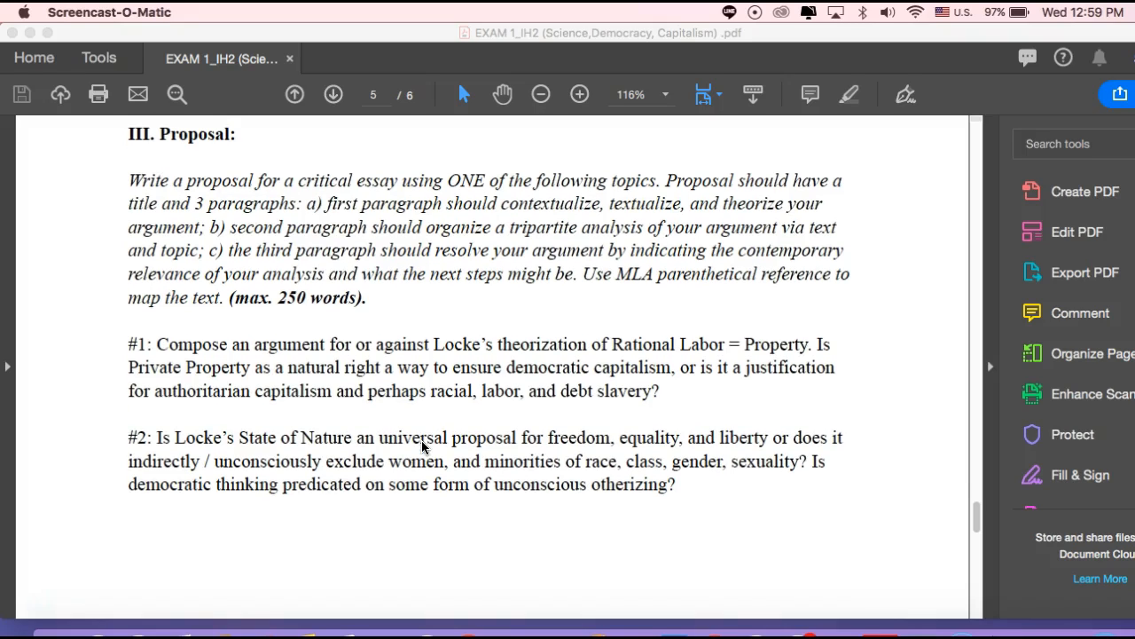